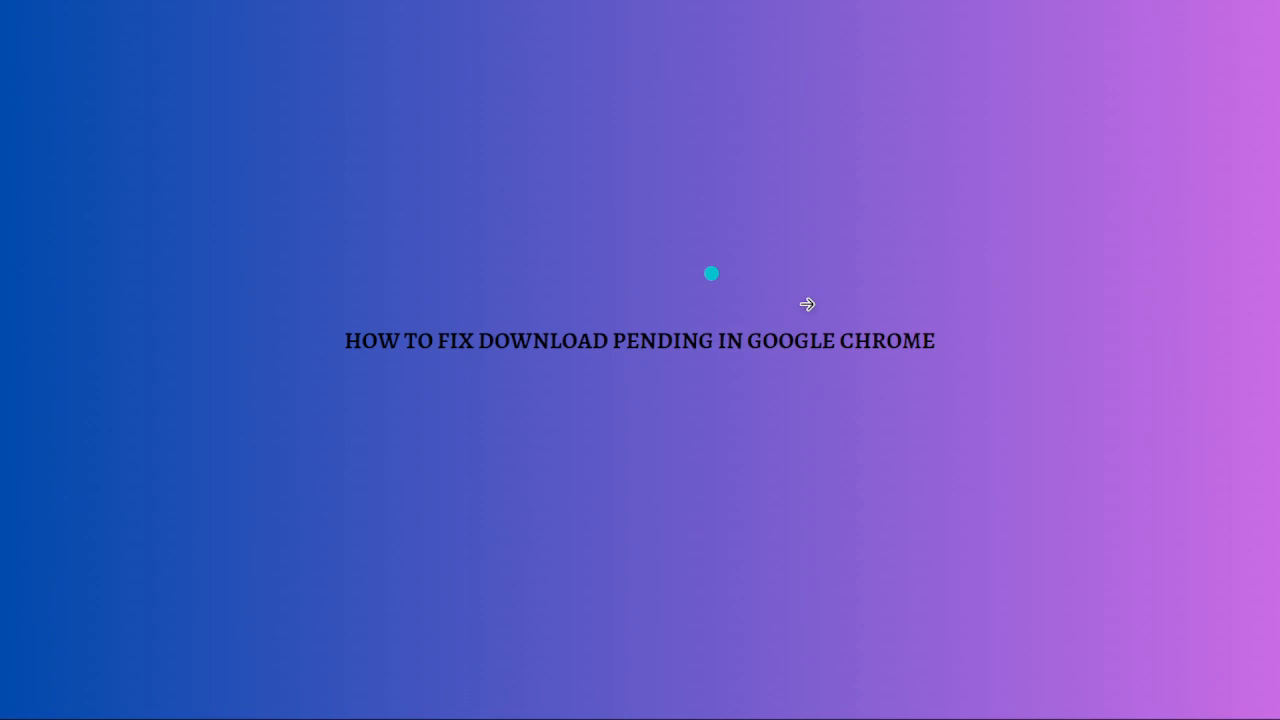
pyautogui.moveTo(833, 476)
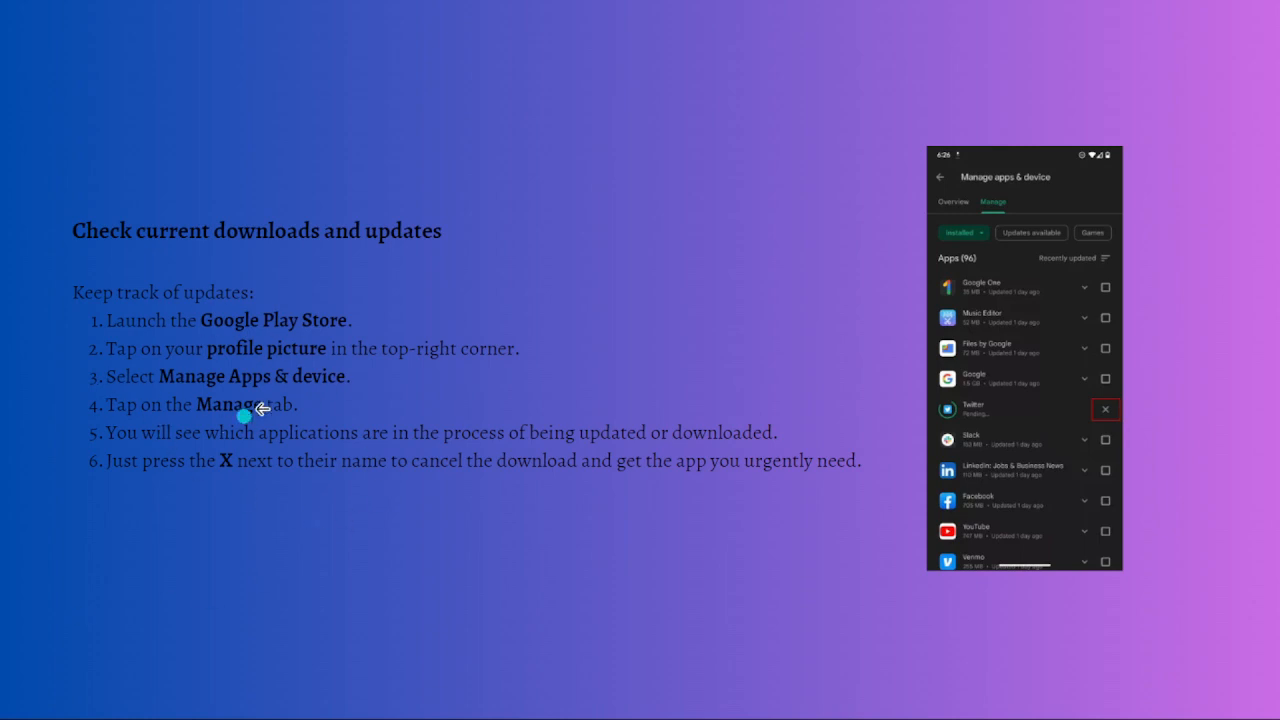
pyautogui.moveTo(240, 328)
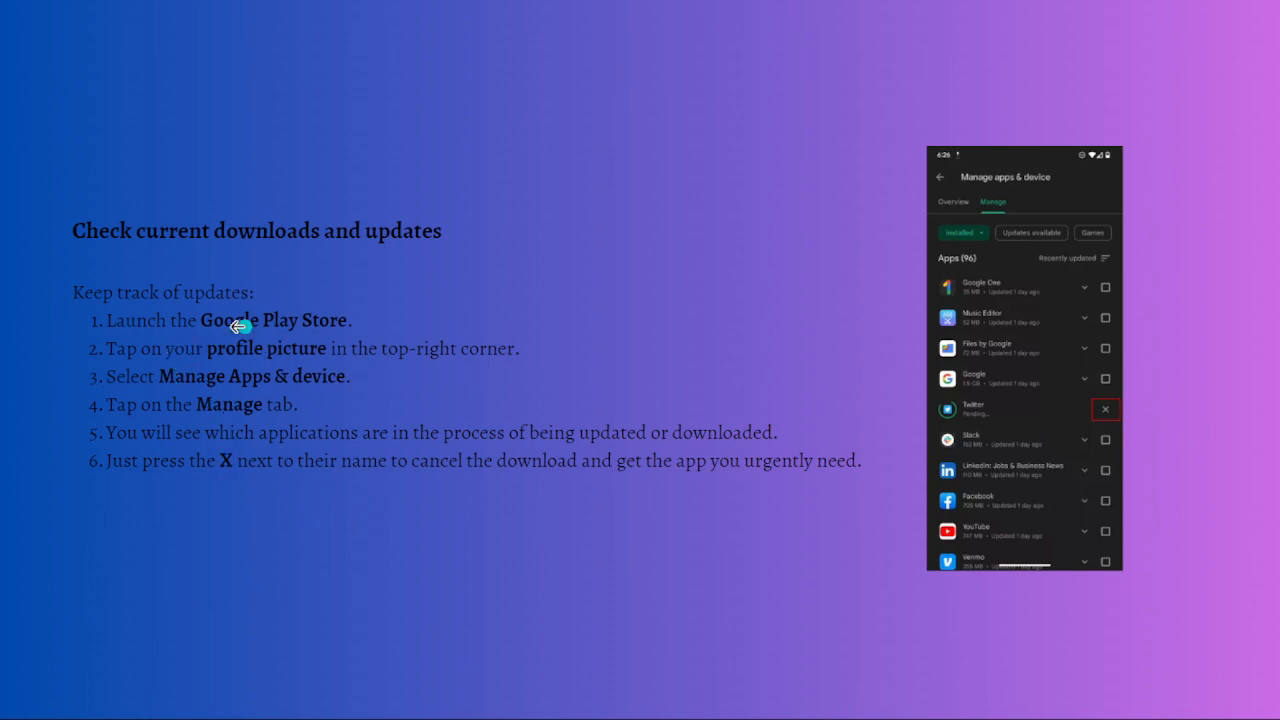
pyautogui.moveTo(230, 377)
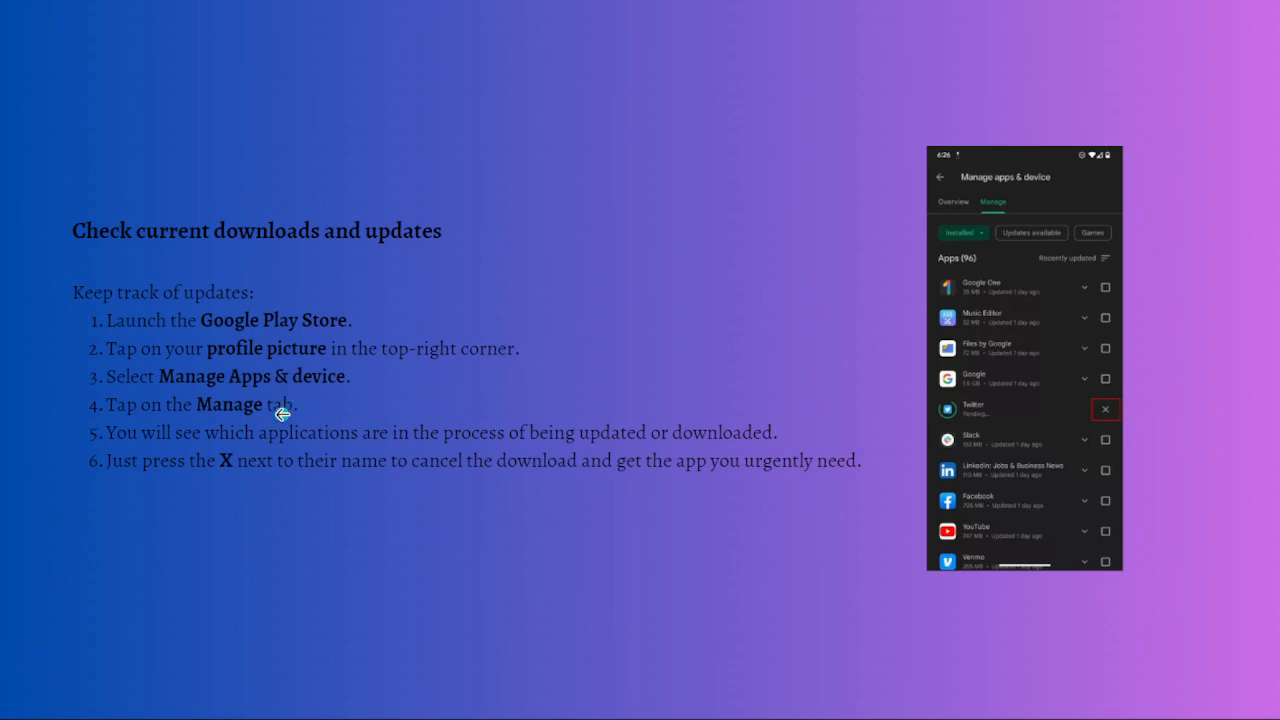
pyautogui.moveTo(595, 331)
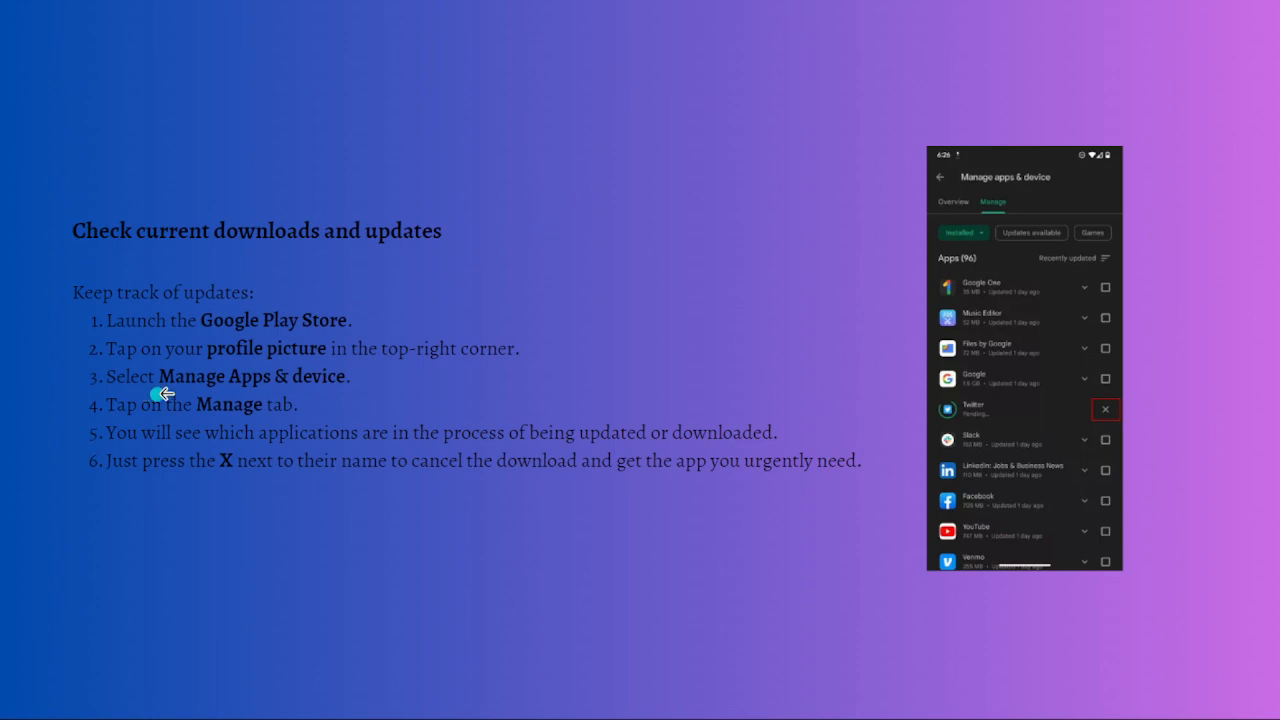
pyautogui.moveTo(278, 382)
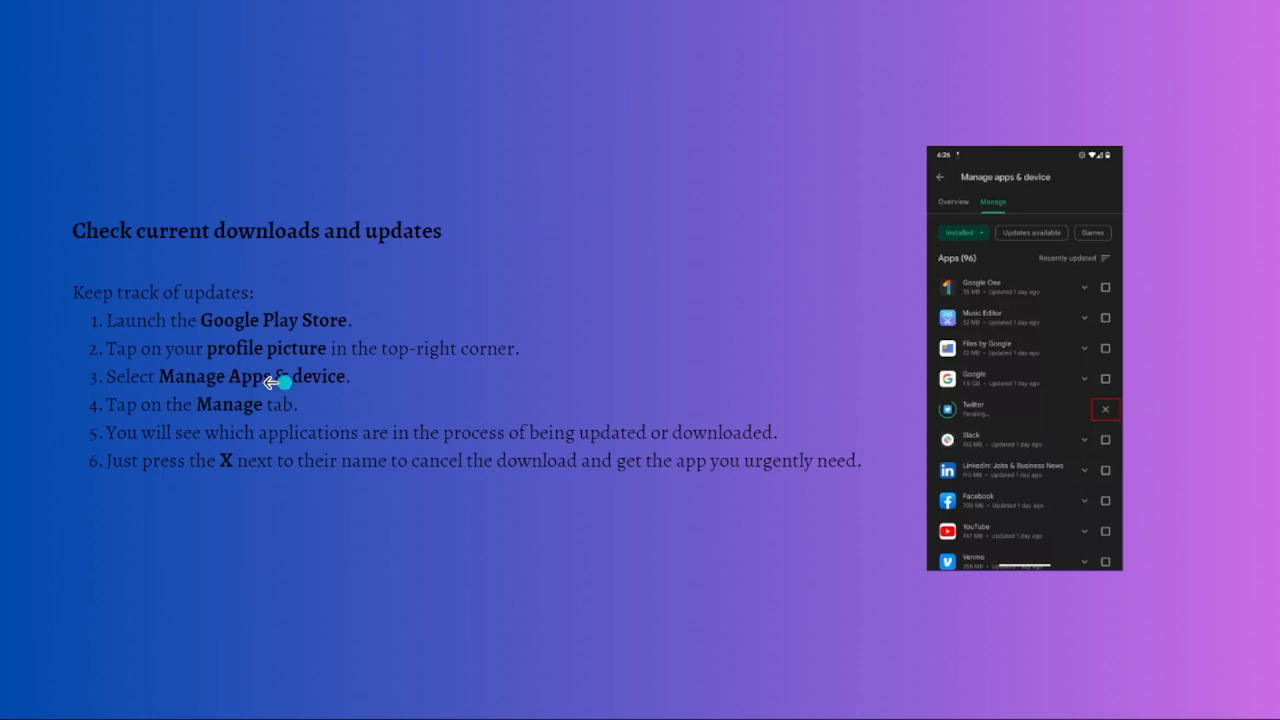
pyautogui.moveTo(320, 387)
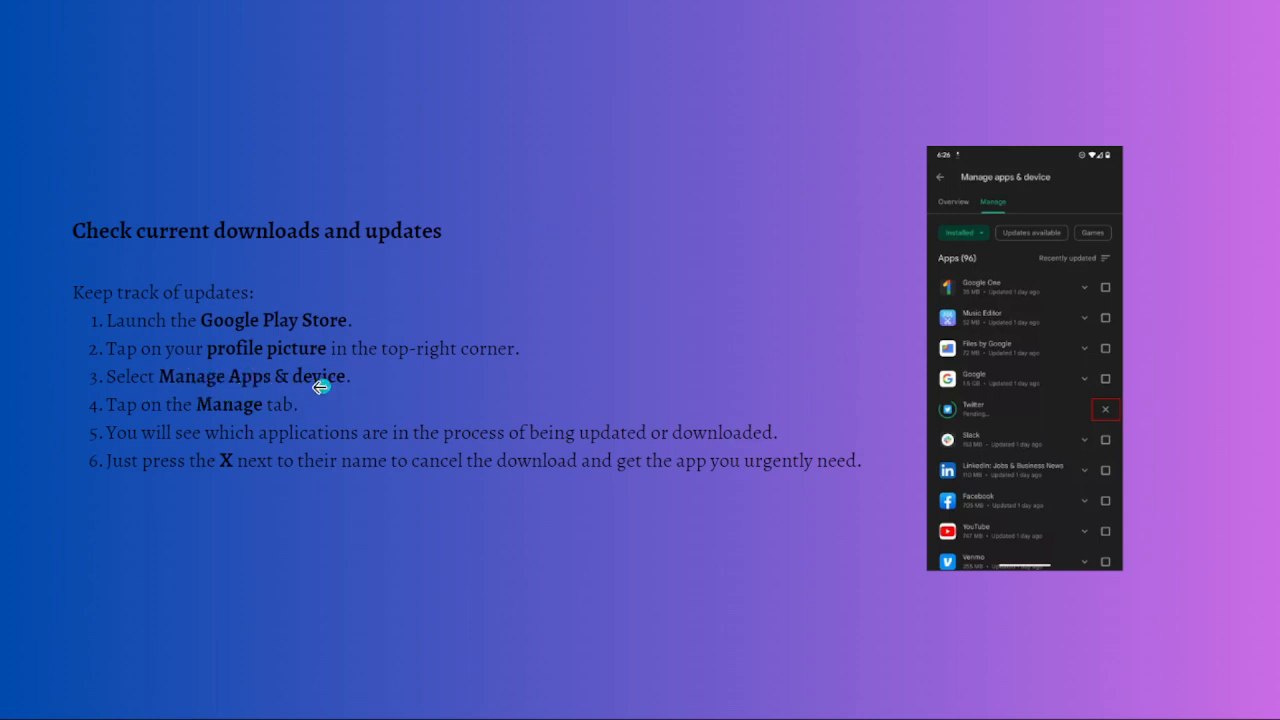
pyautogui.moveTo(278, 418)
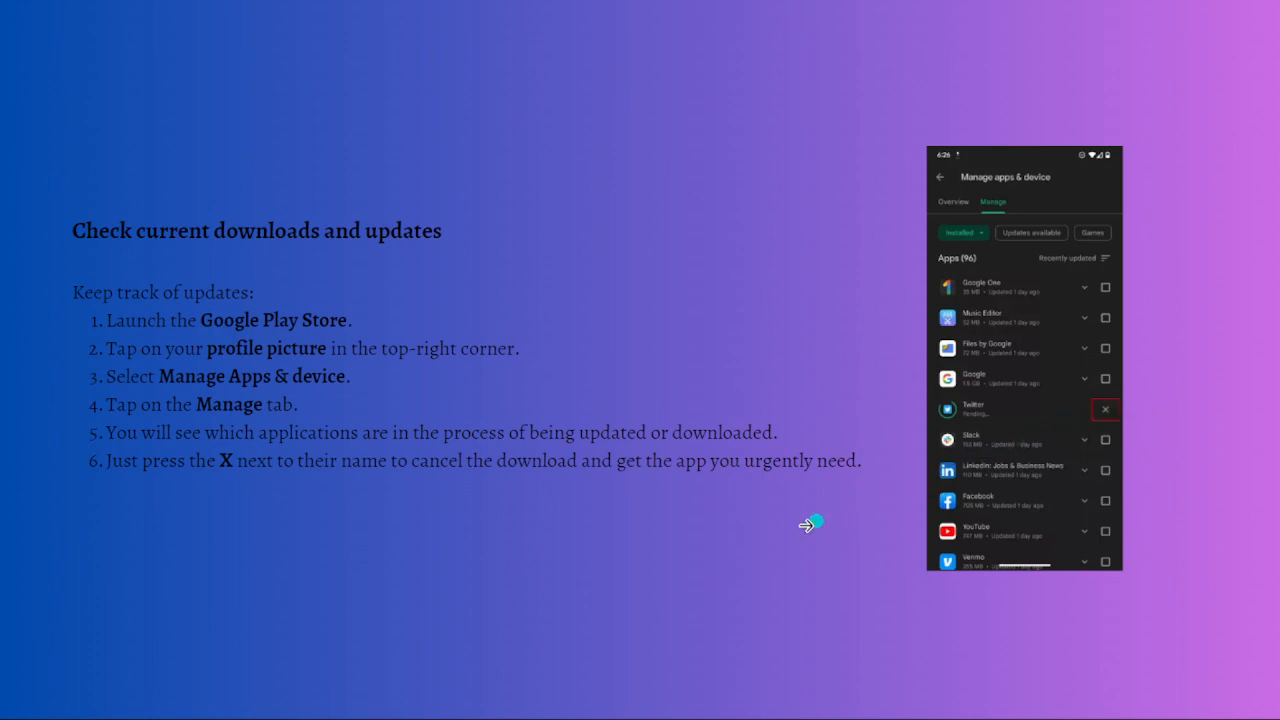
pyautogui.moveTo(422, 582)
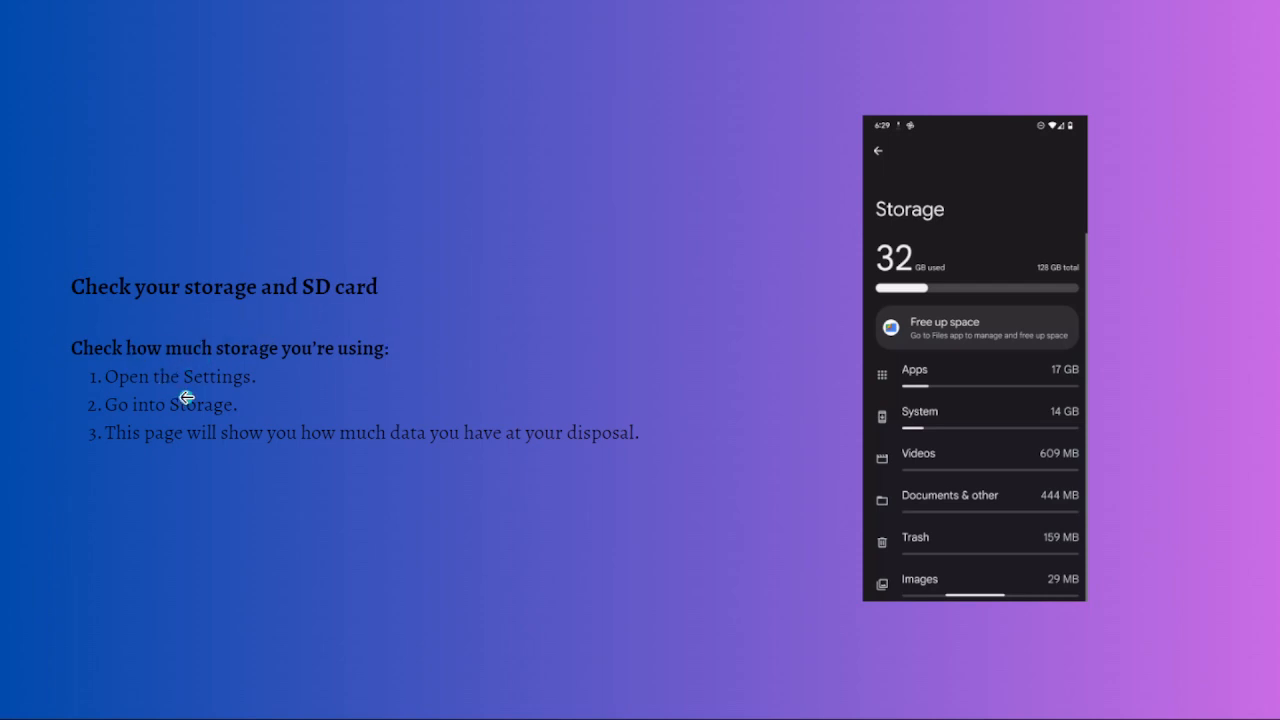
pyautogui.moveTo(237, 400)
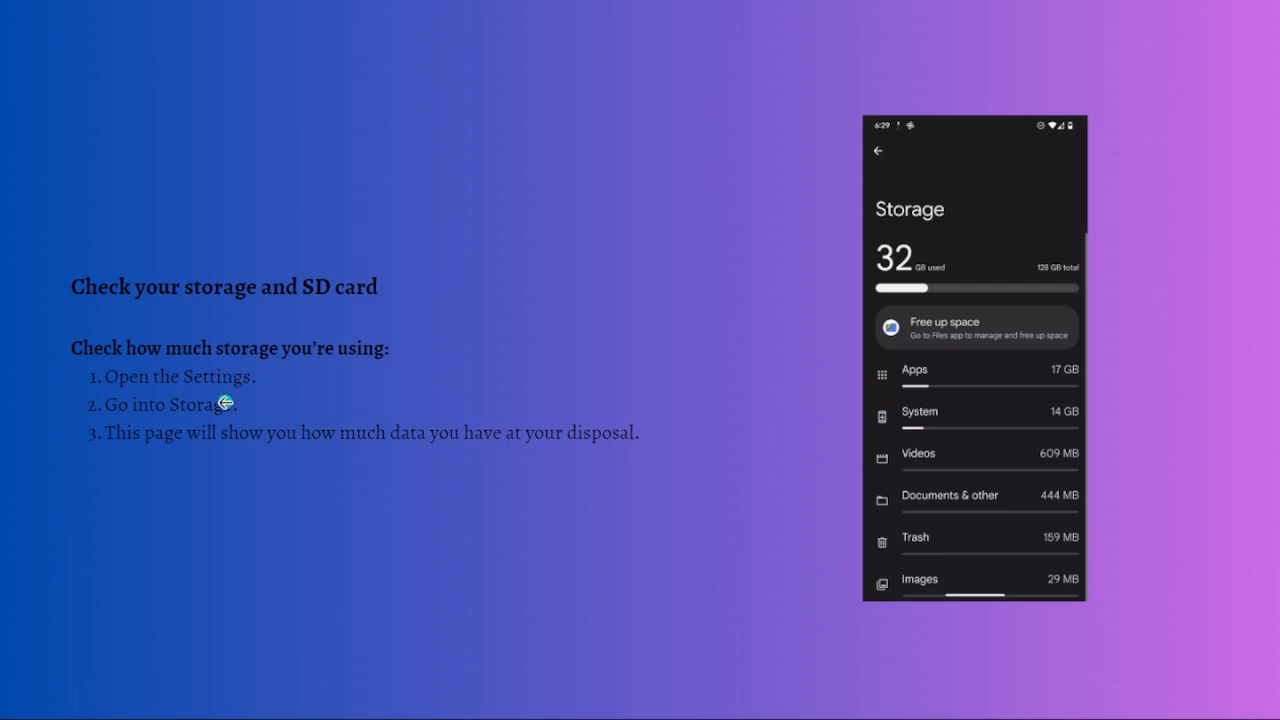
pyautogui.moveTo(171, 450)
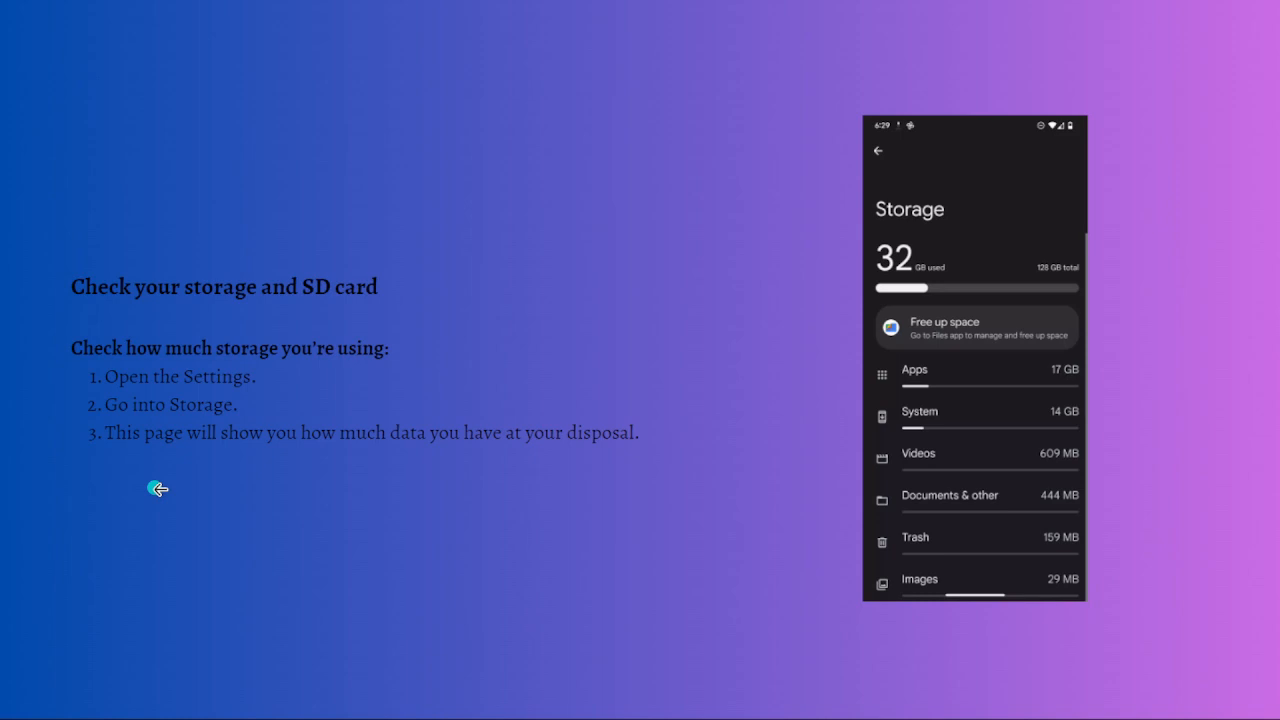
pyautogui.moveTo(97, 466)
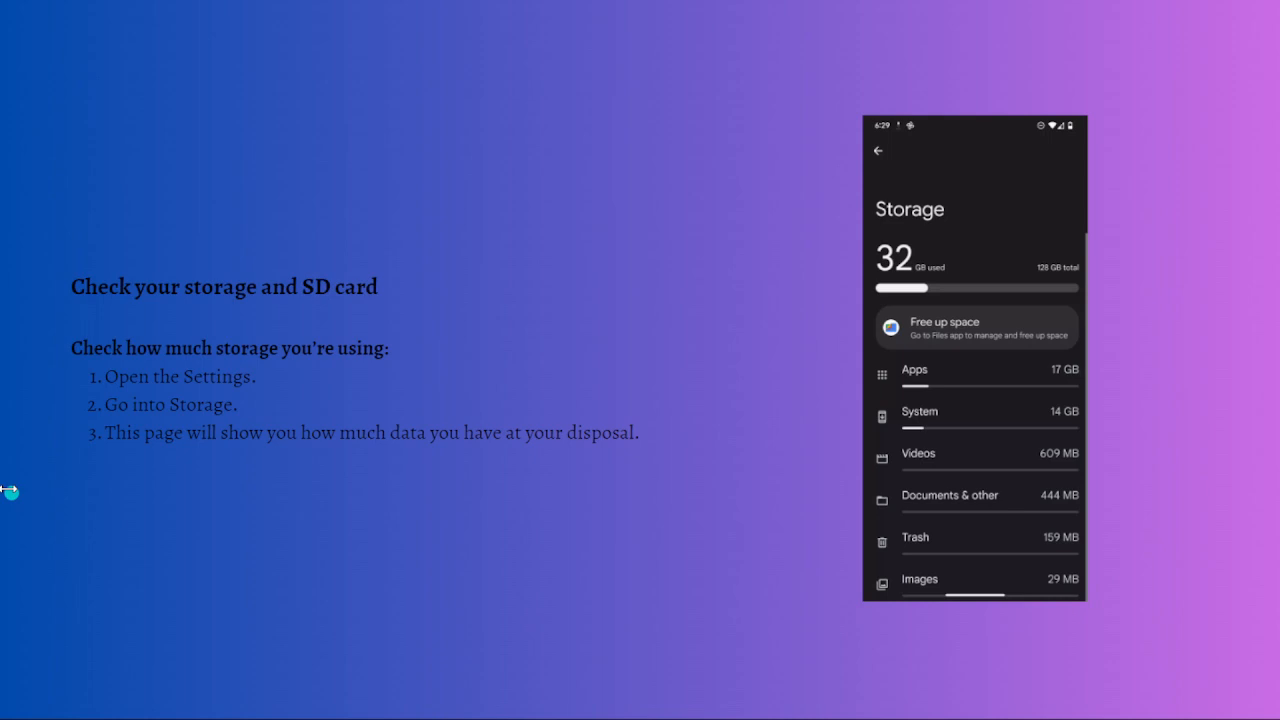
pyautogui.moveTo(97, 498)
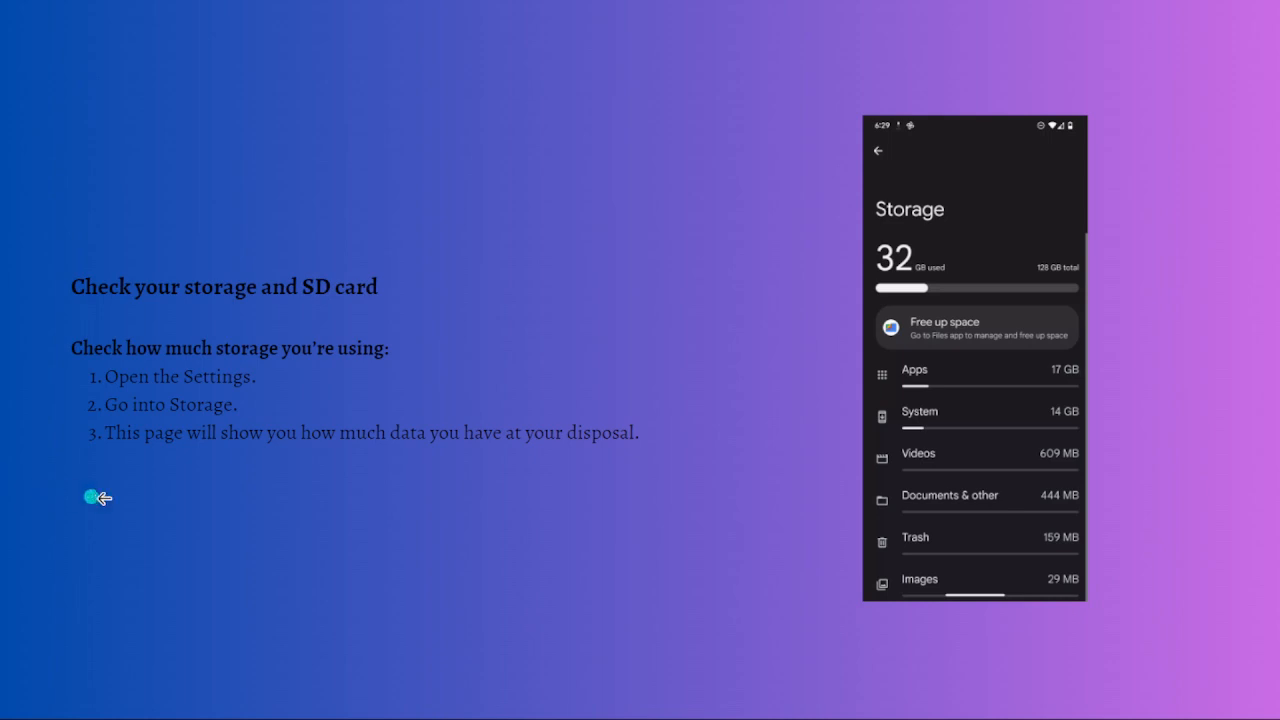
pyautogui.moveTo(576, 325)
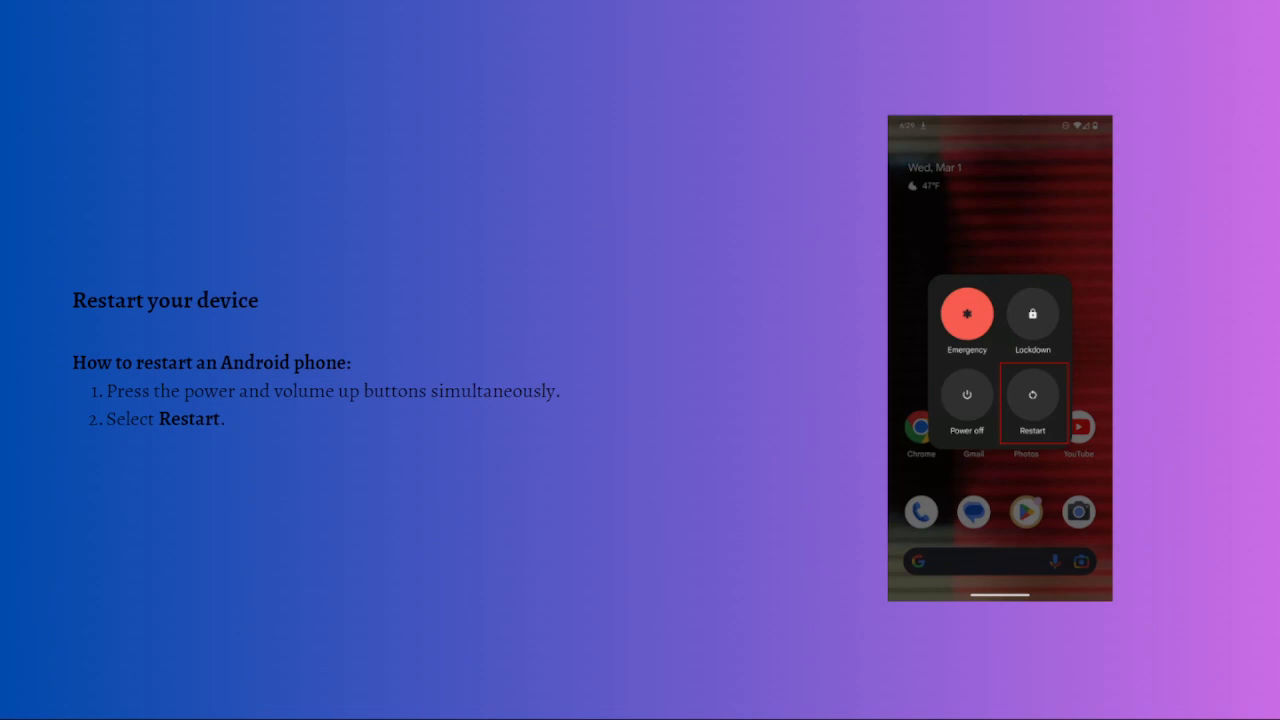
pyautogui.moveTo(316, 418)
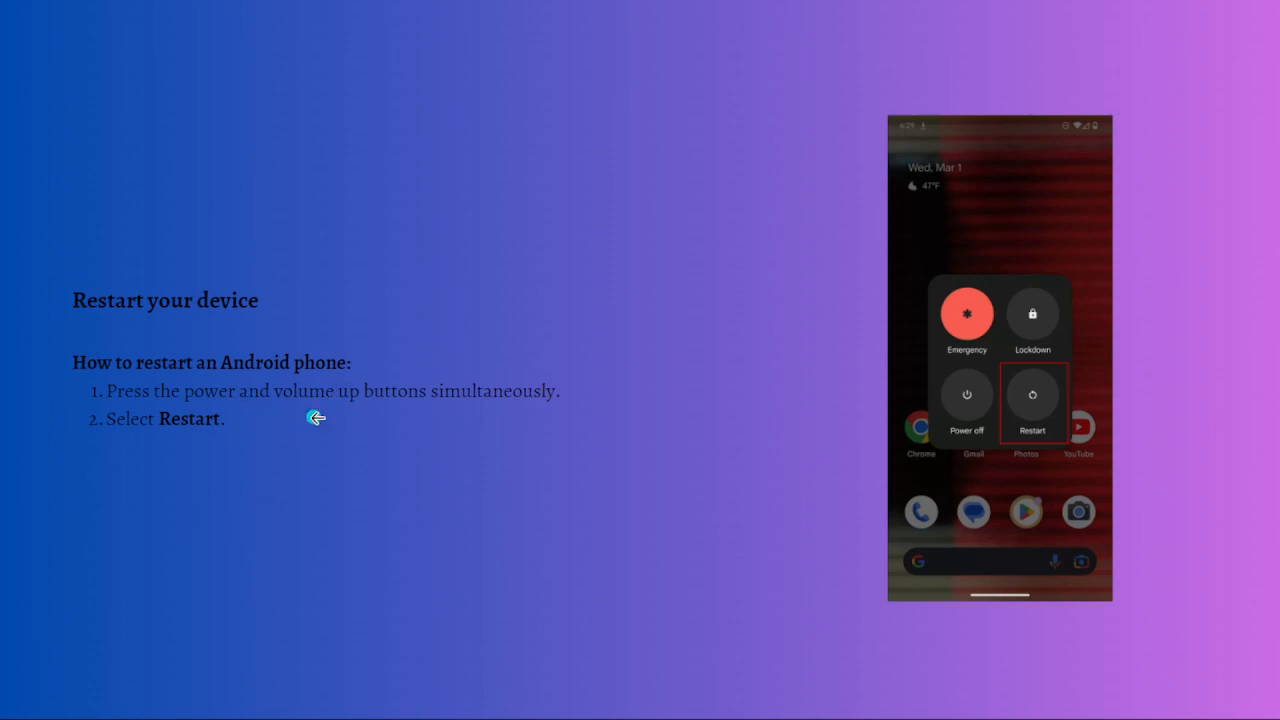
pyautogui.moveTo(283, 353)
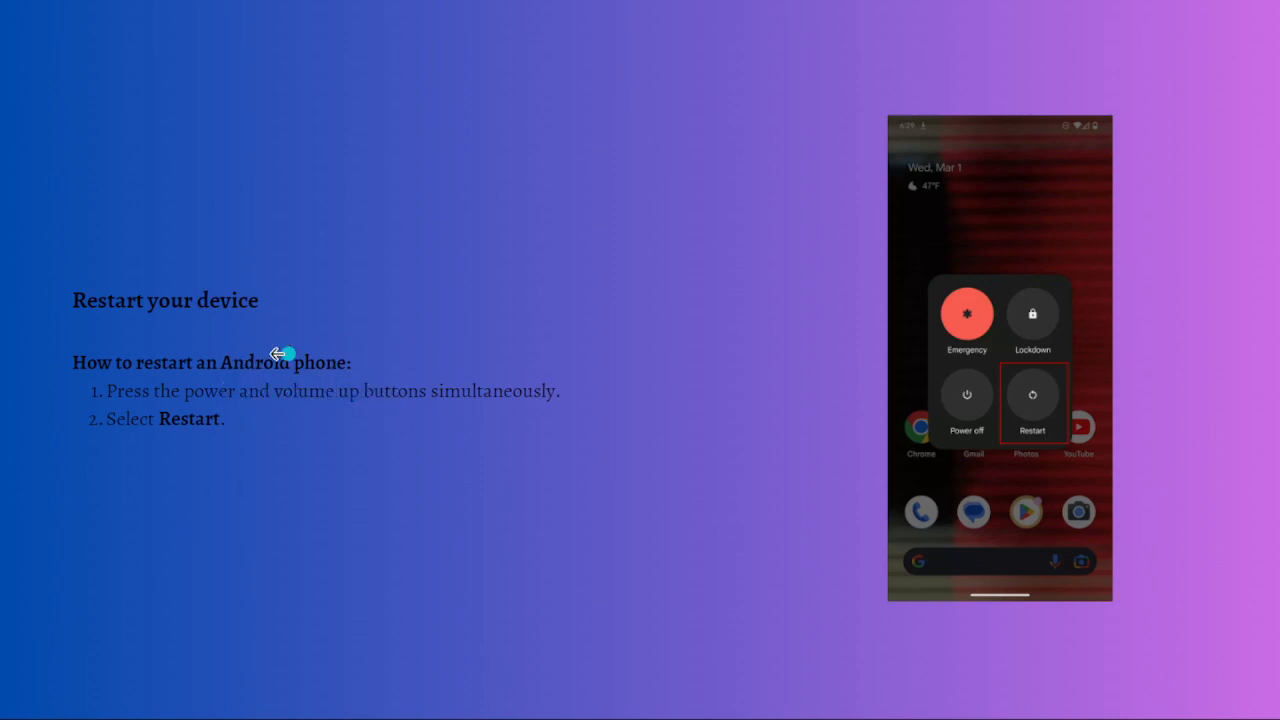
pyautogui.moveTo(160, 413)
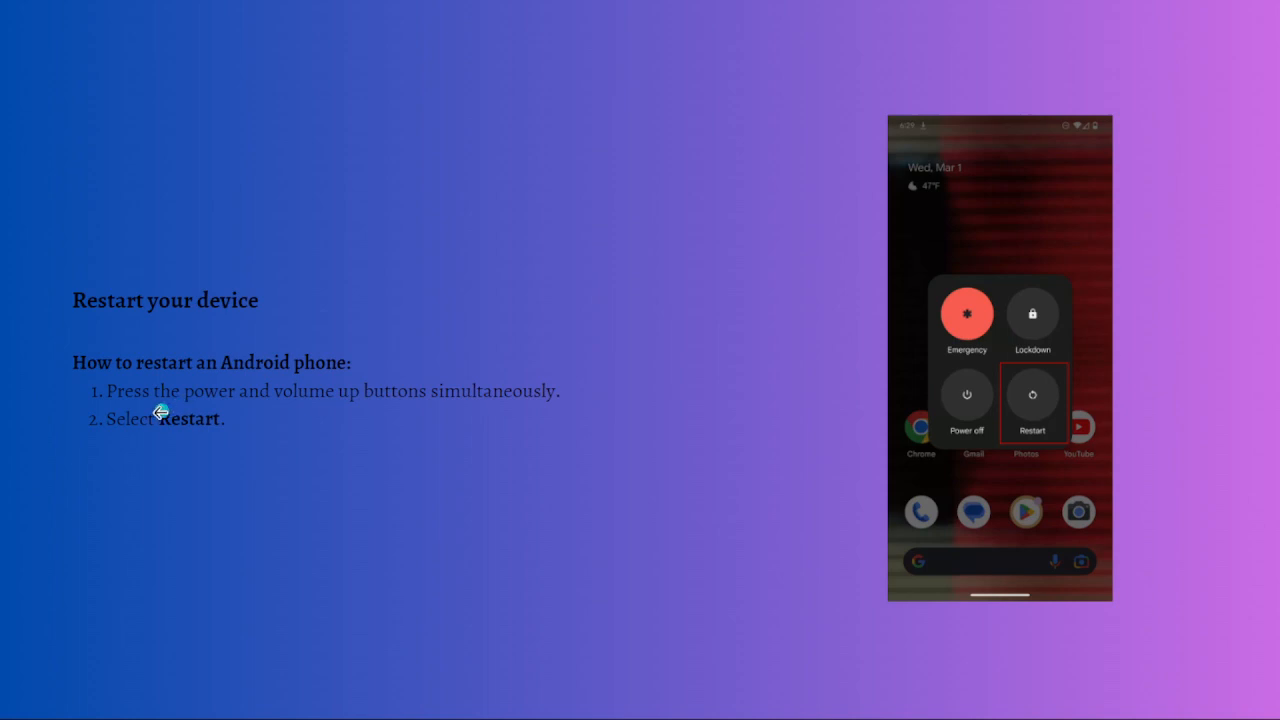
pyautogui.moveTo(452, 416)
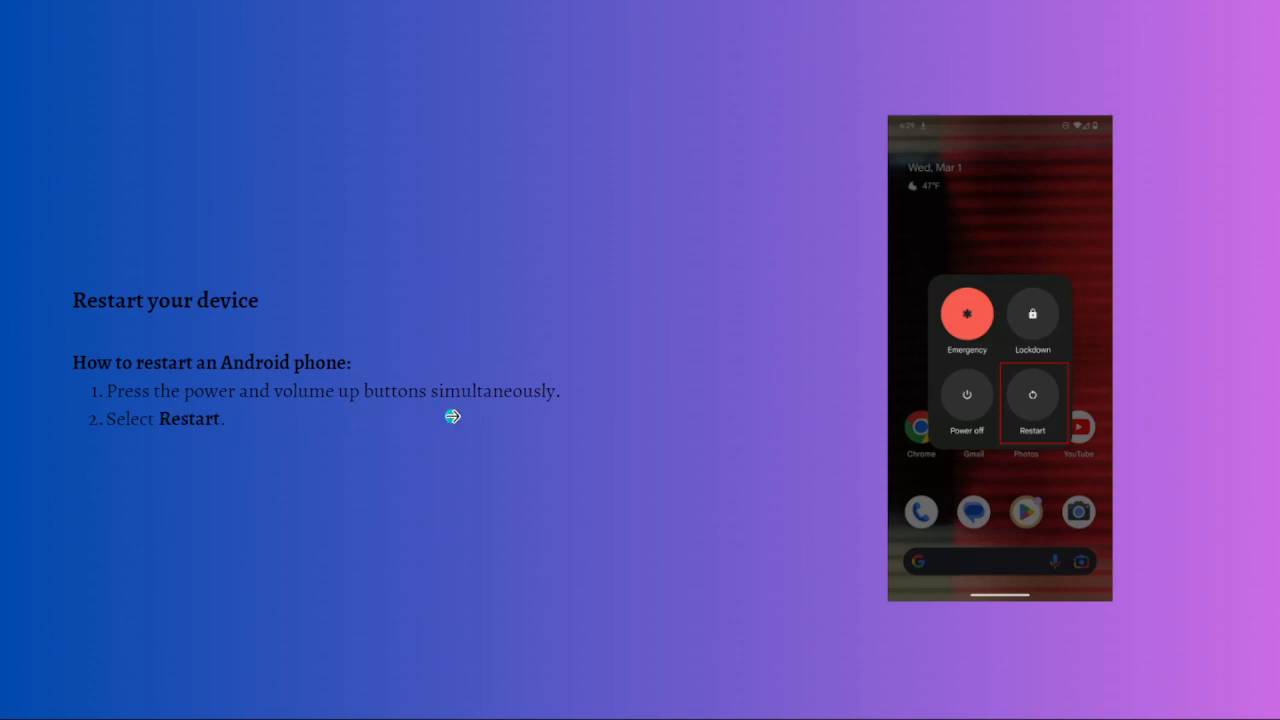
# Advance to the 'Restart your device' slide and highlight the power menu's Restart option.
pyautogui.click(1033, 405)
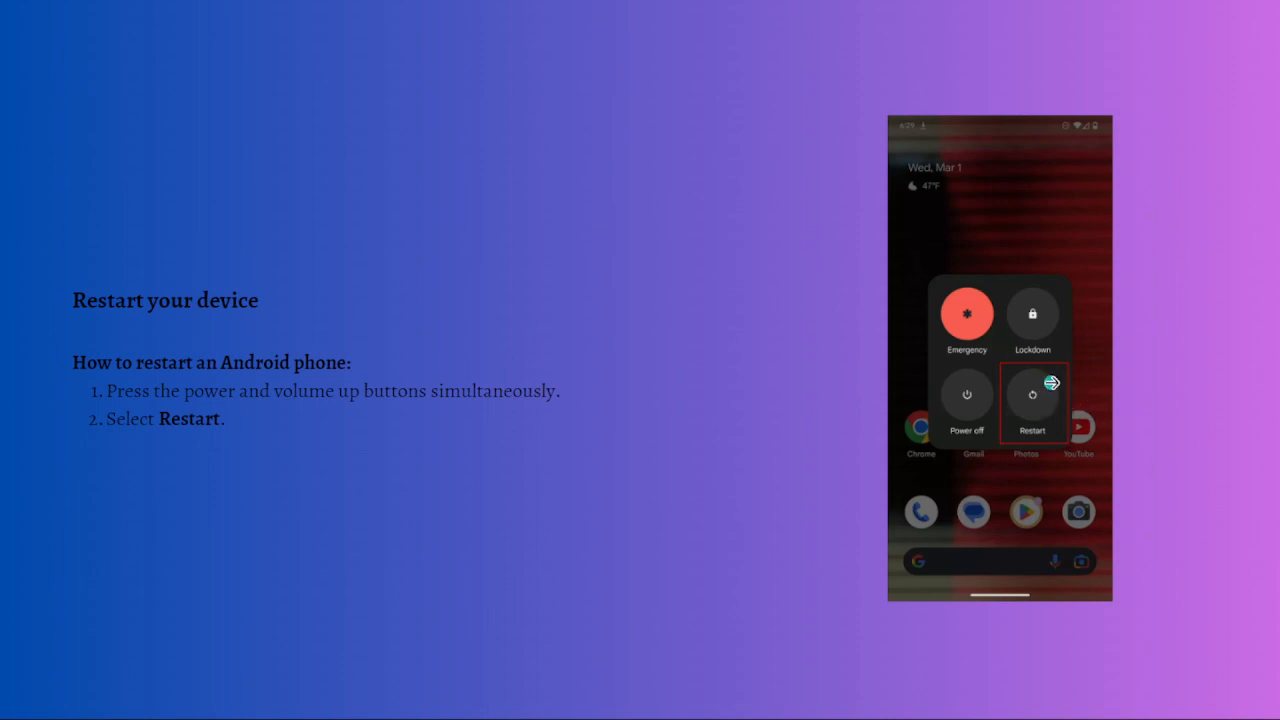
pyautogui.moveTo(575, 535)
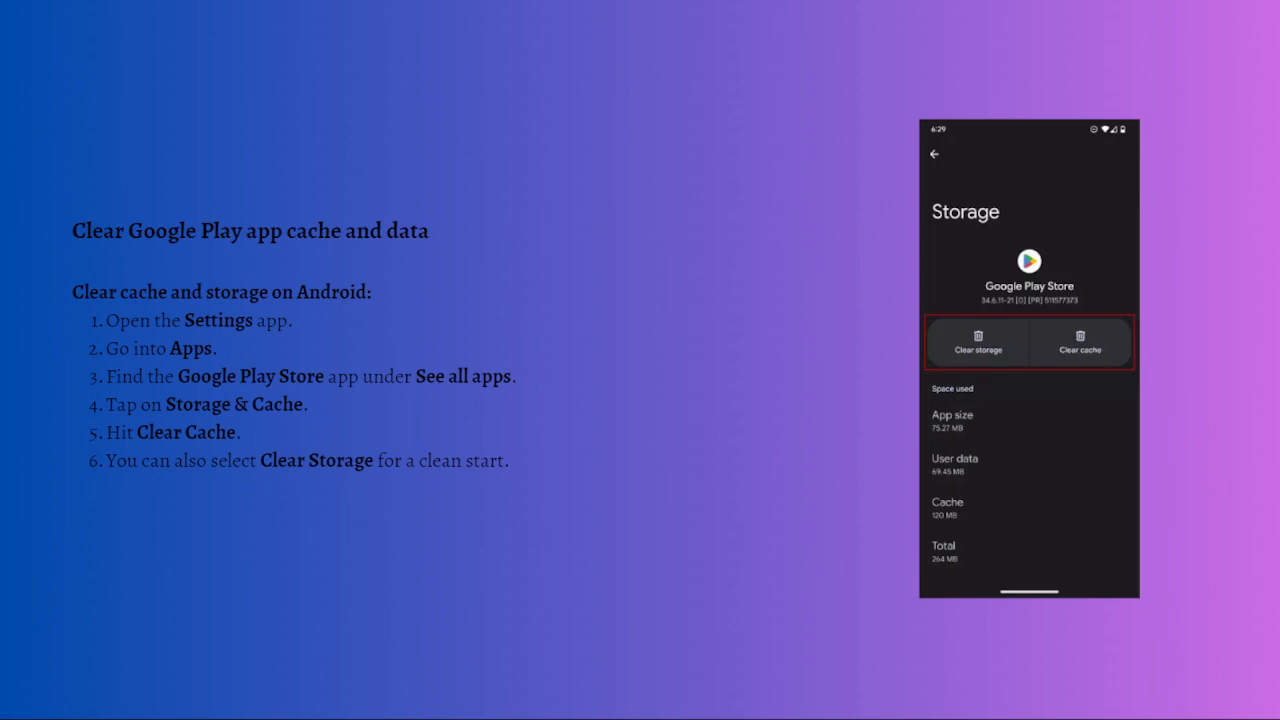
pyautogui.moveTo(233, 523)
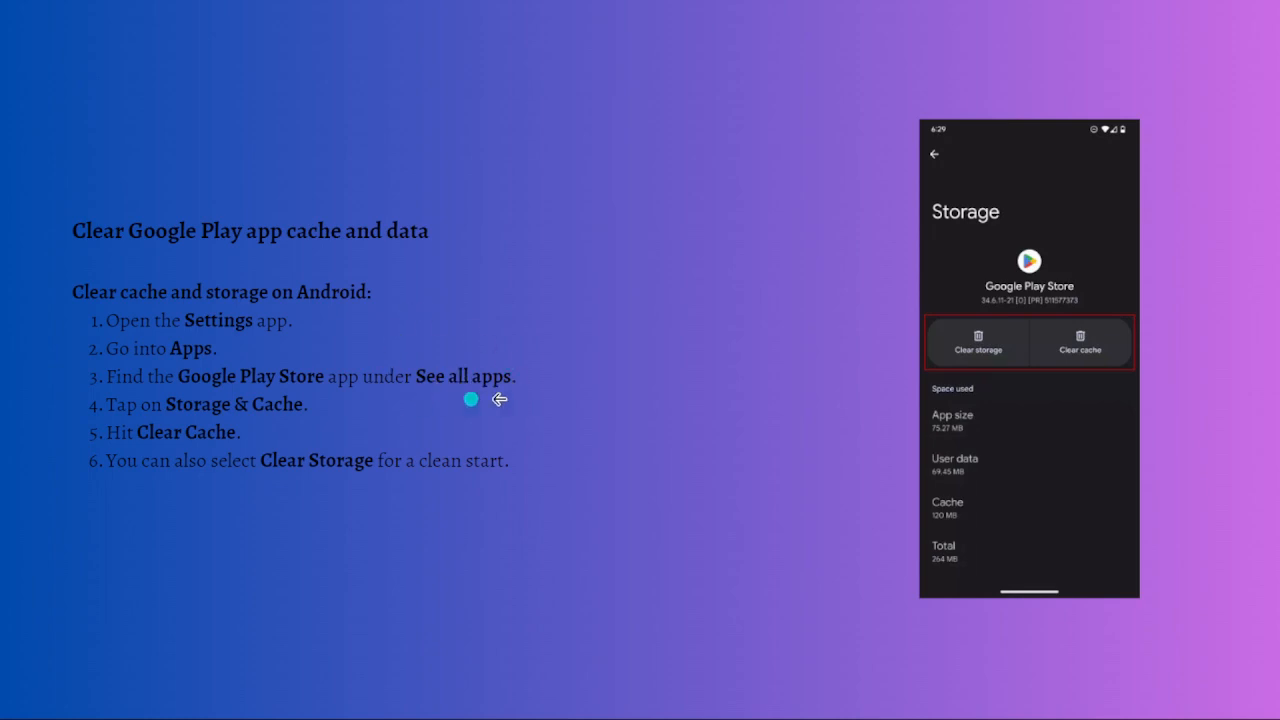
pyautogui.moveTo(343, 407)
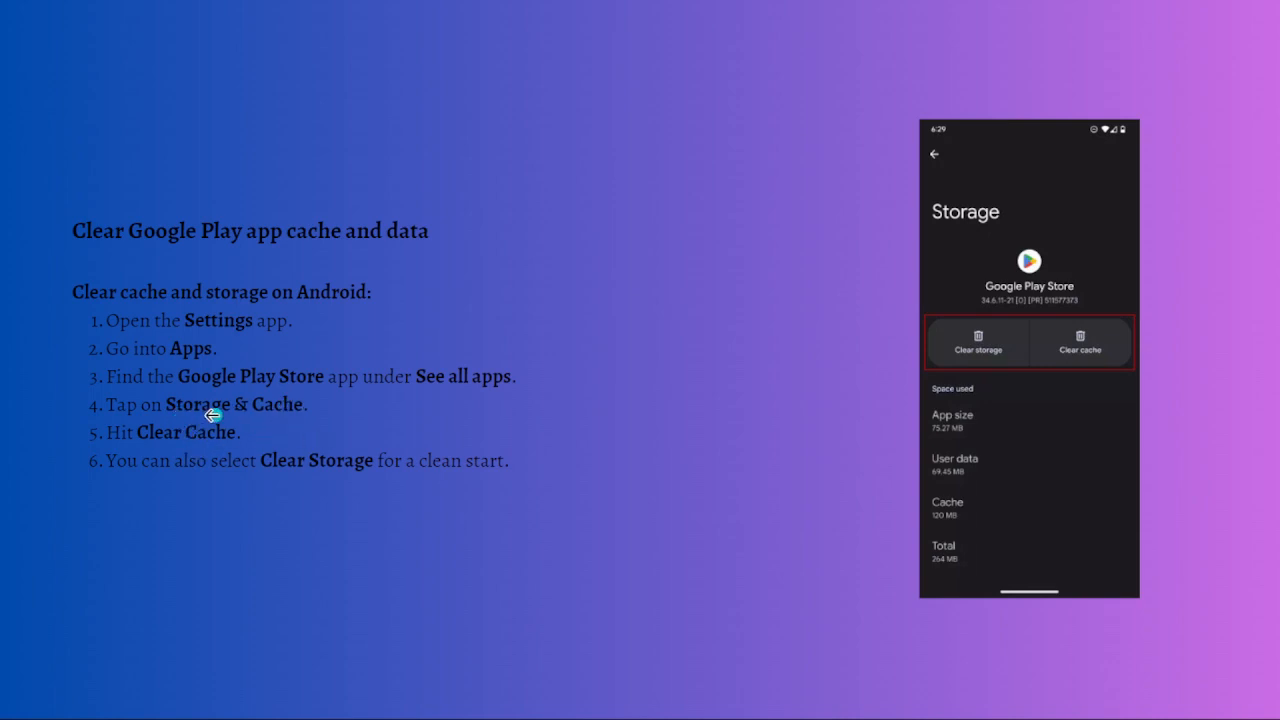
pyautogui.moveTo(149, 465)
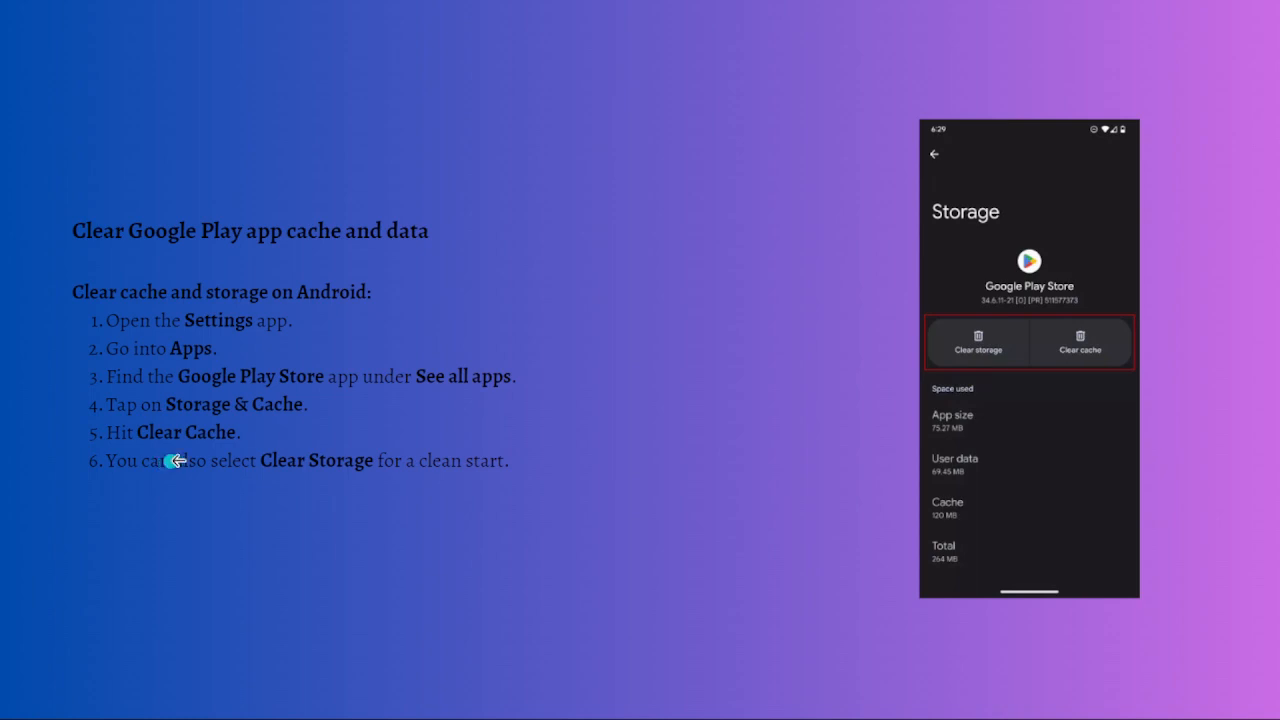
pyautogui.moveTo(277, 514)
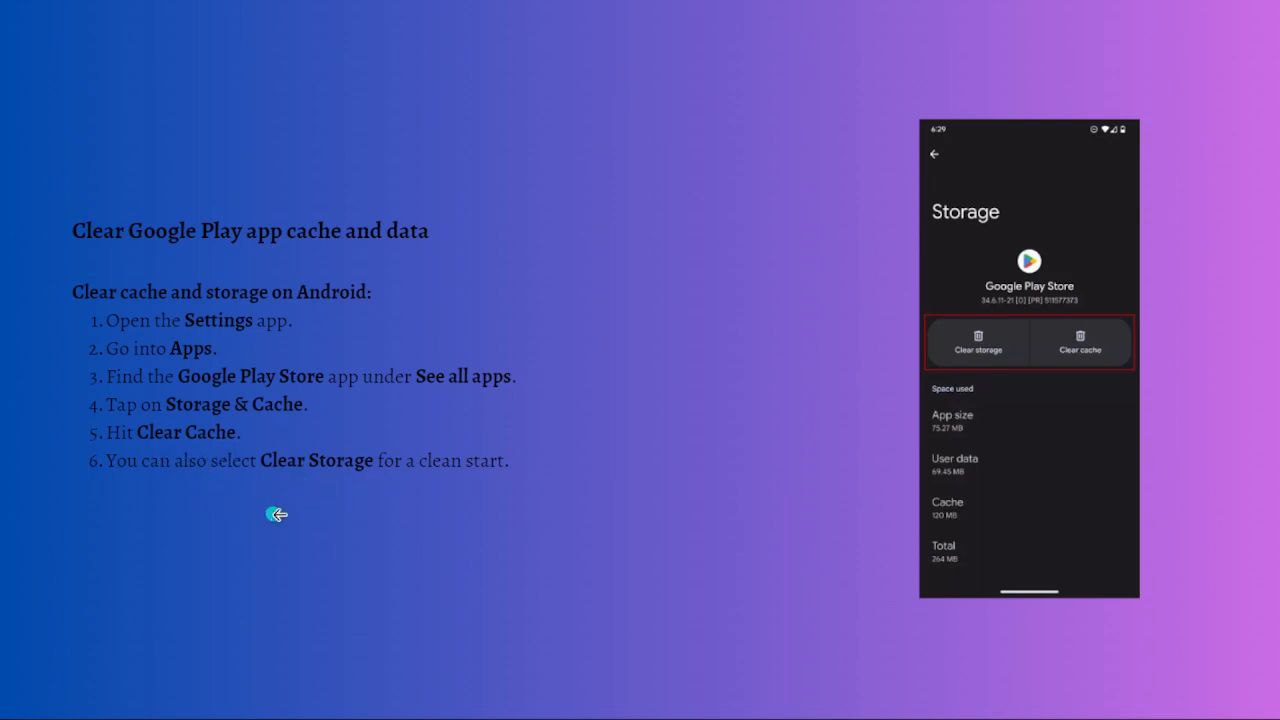
pyautogui.moveTo(245, 524)
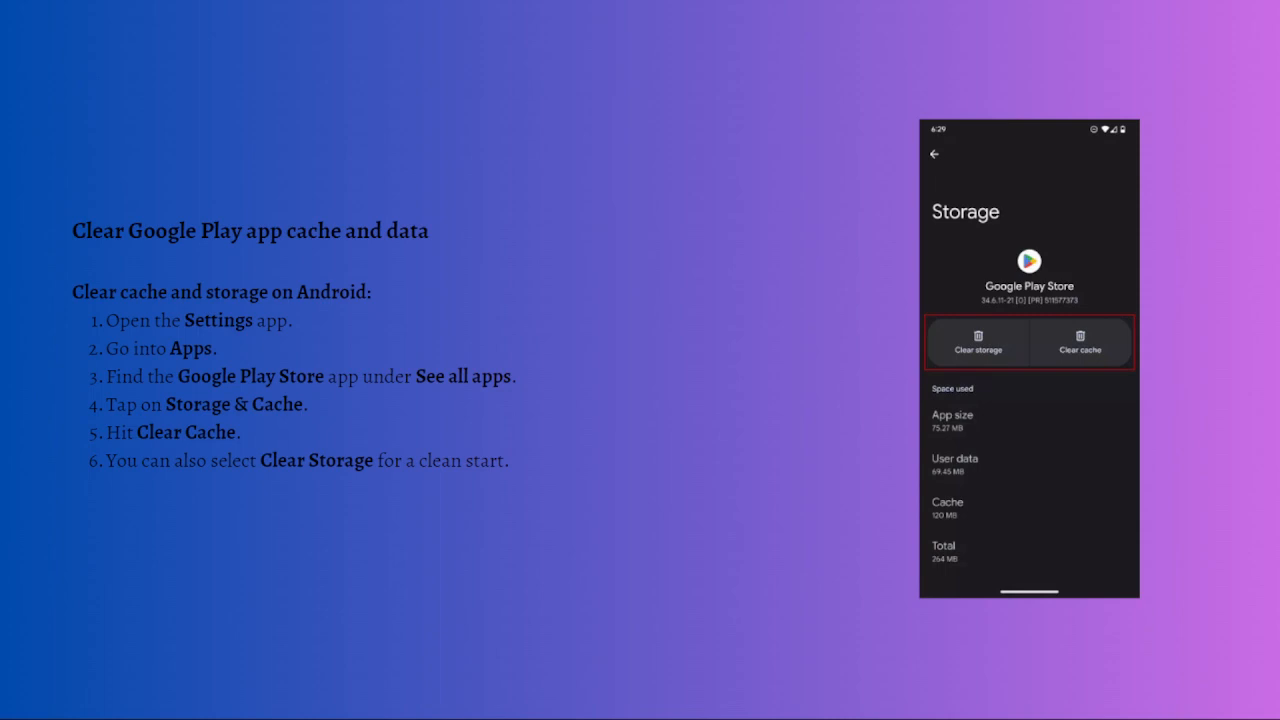
pyautogui.moveTo(169, 554)
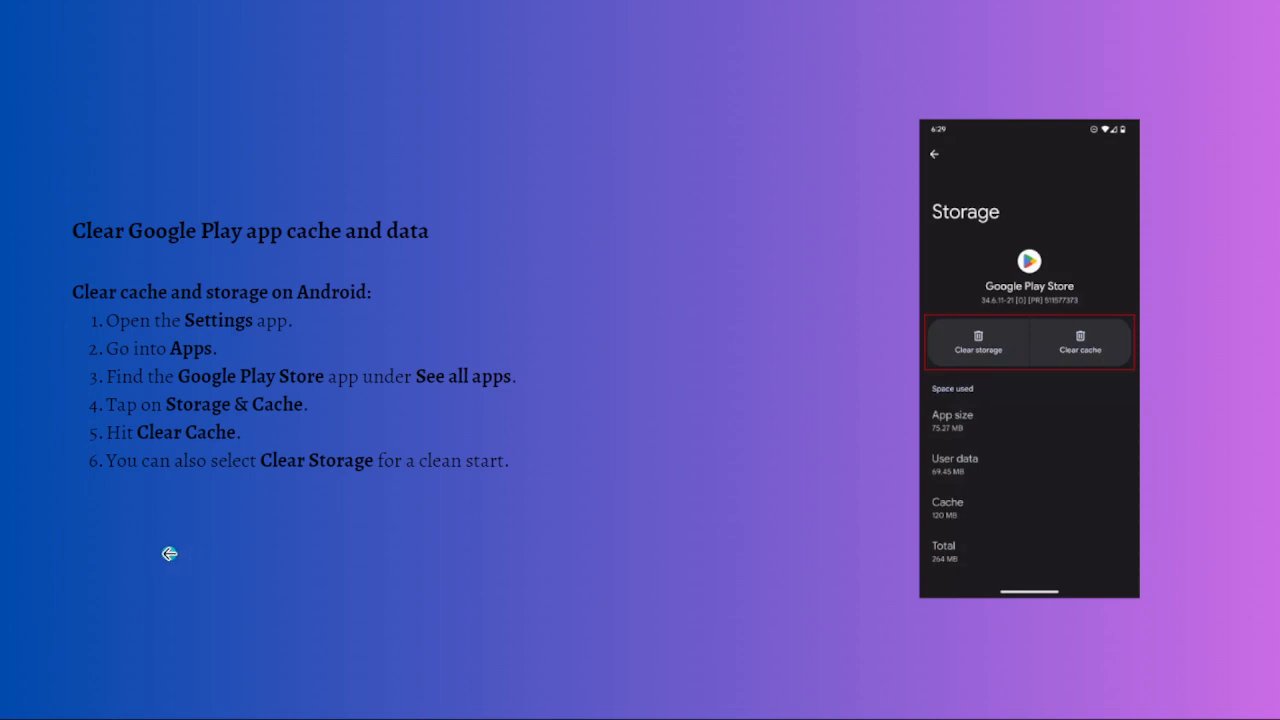
pyautogui.moveTo(418, 524)
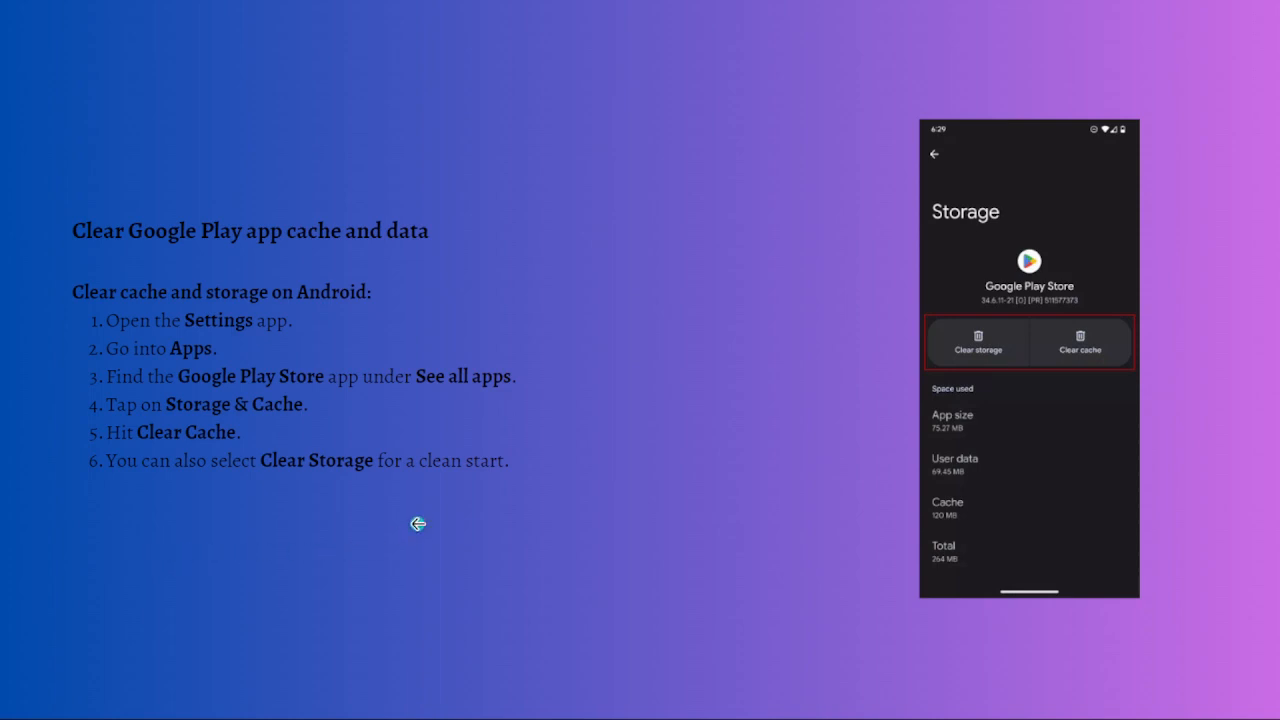
pyautogui.moveTo(344, 521)
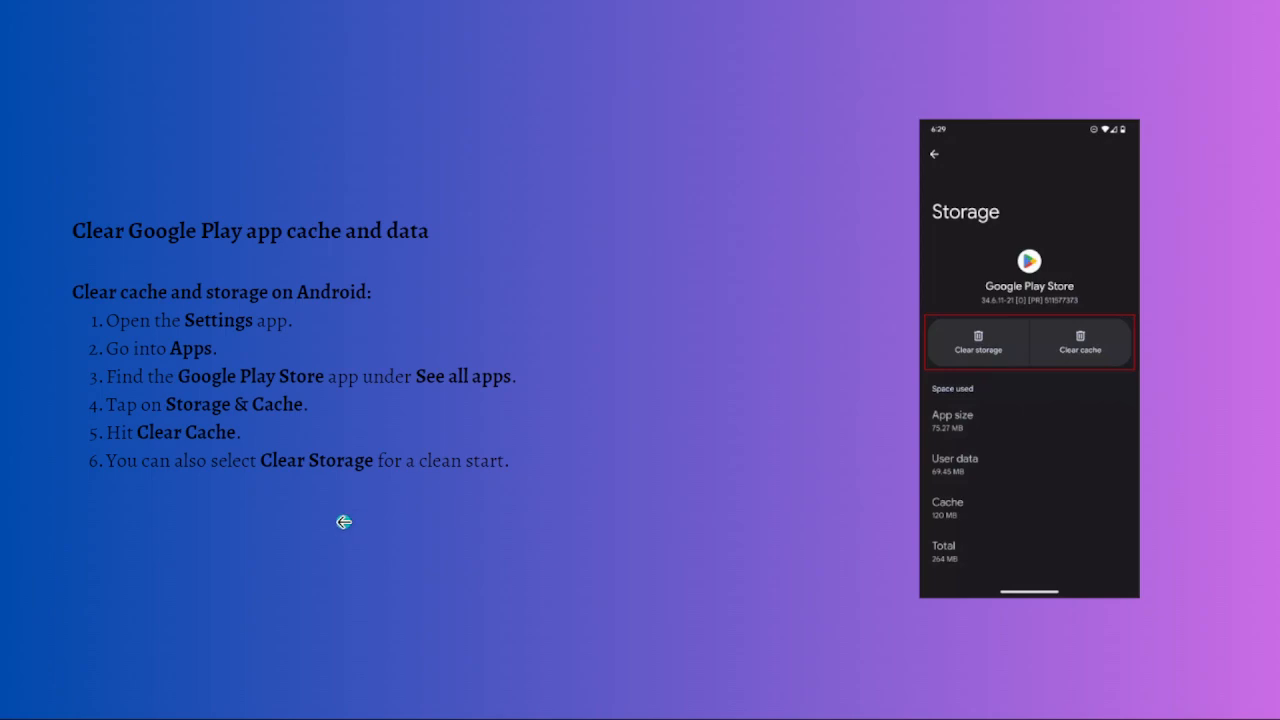
pyautogui.moveTo(262, 530)
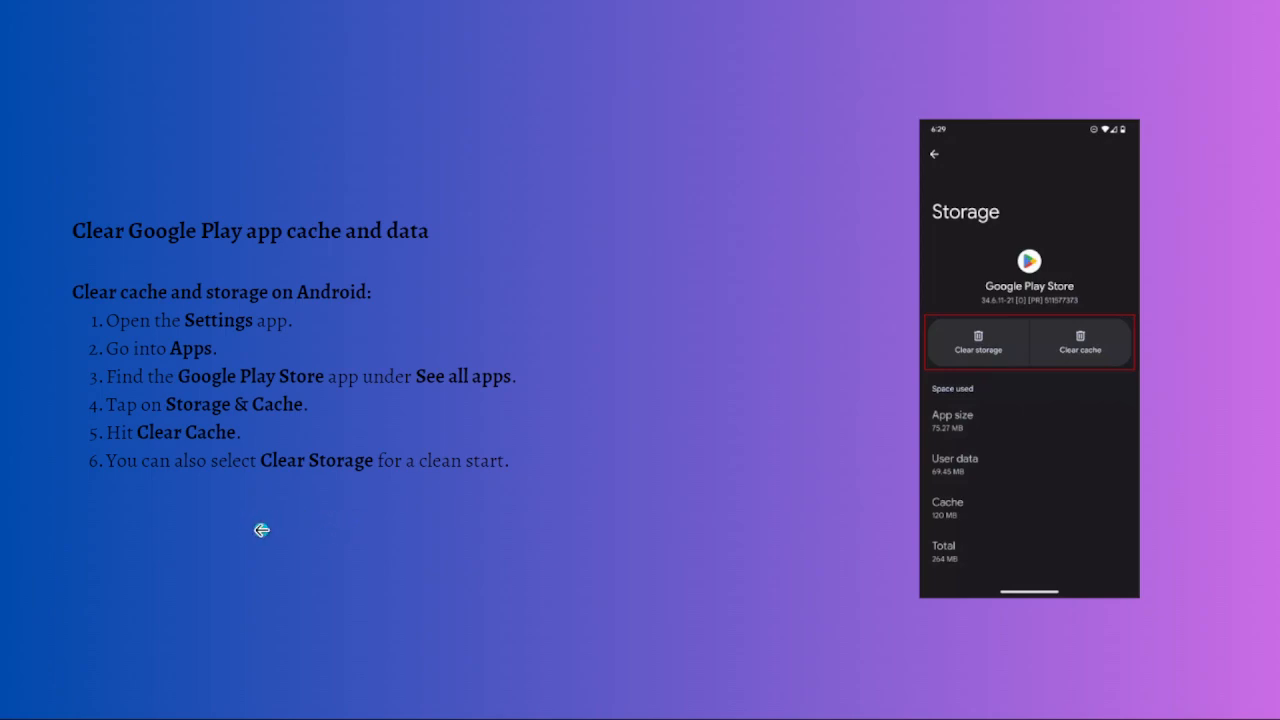